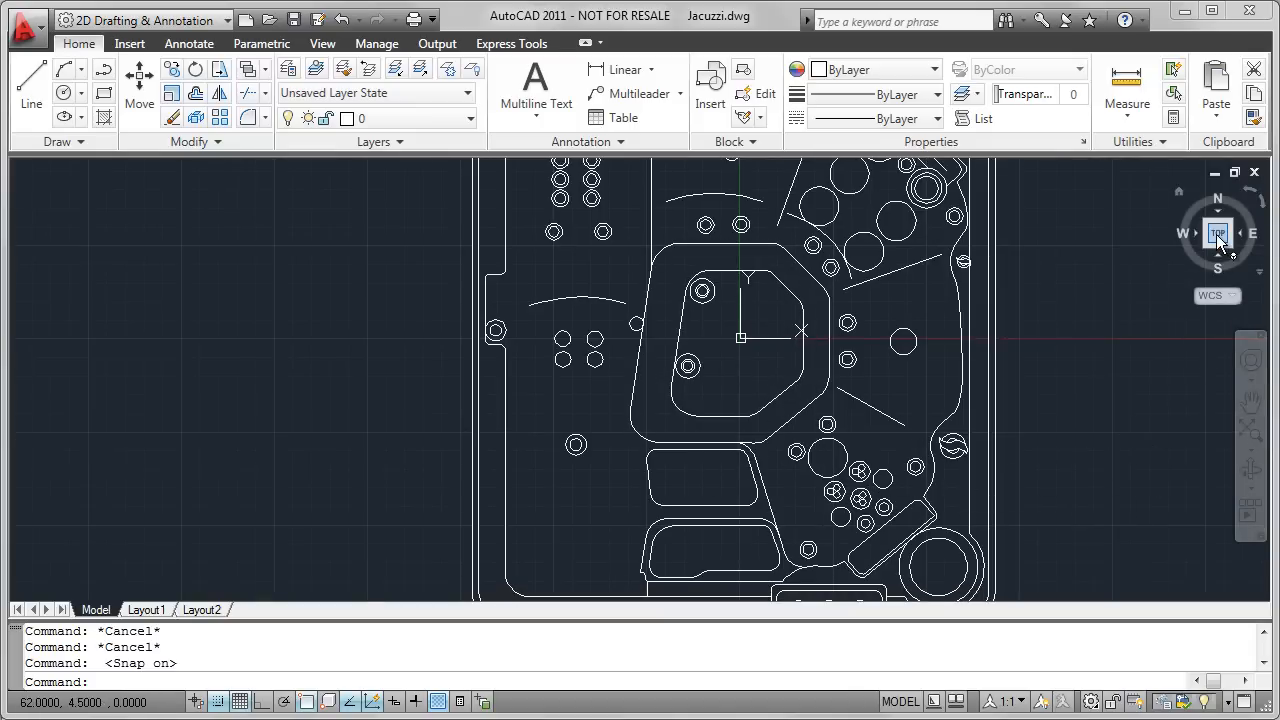
# Step: Zoom to extents so the entire Jacuzzi tub plan fits in model space
pyautogui.click(1216, 232)
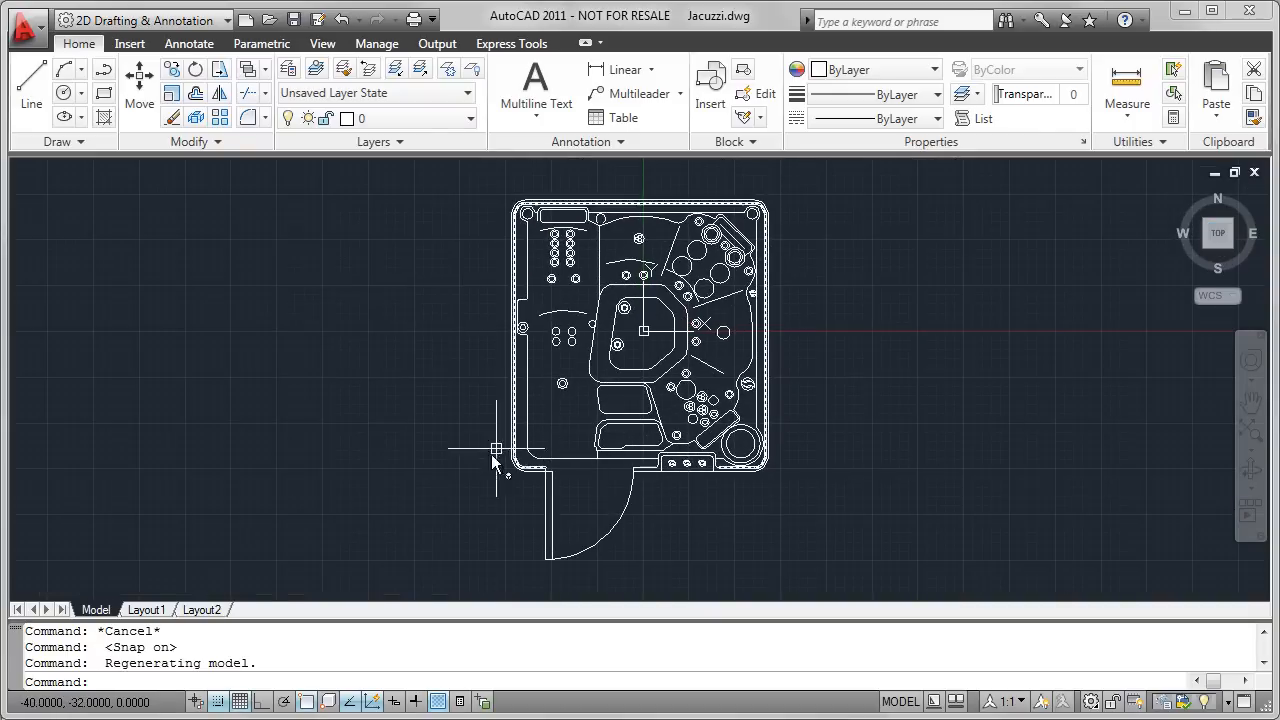
pyautogui.moveTo(672, 510)
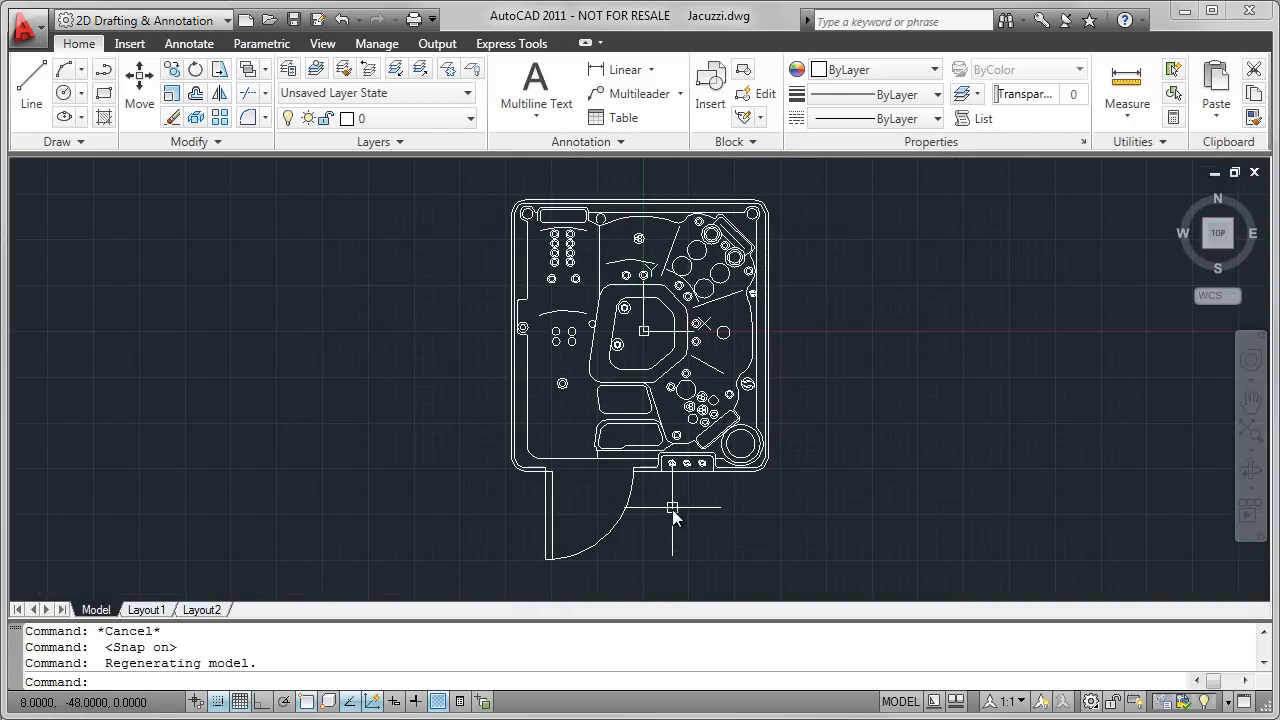
pyautogui.moveTo(676, 502)
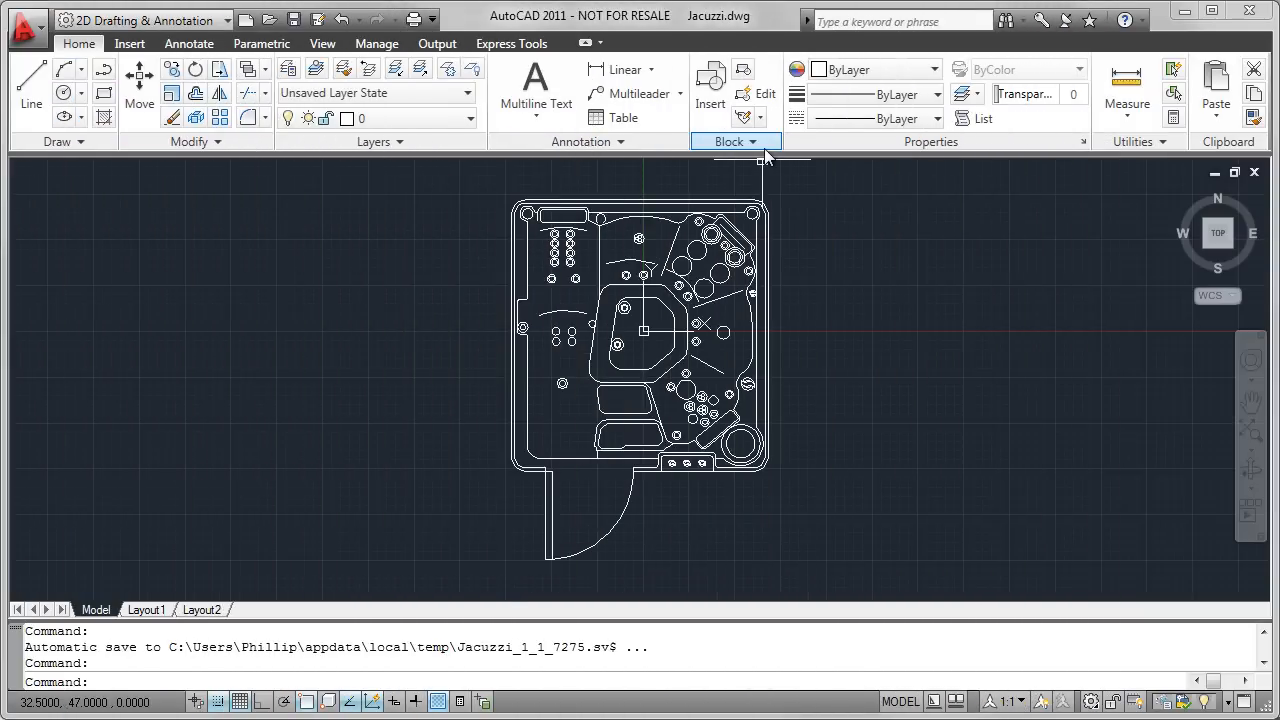
# Step: Set the Jacuzzi drawing's base insertion point at a point on the tub's top edge
pyautogui.click(736, 140)
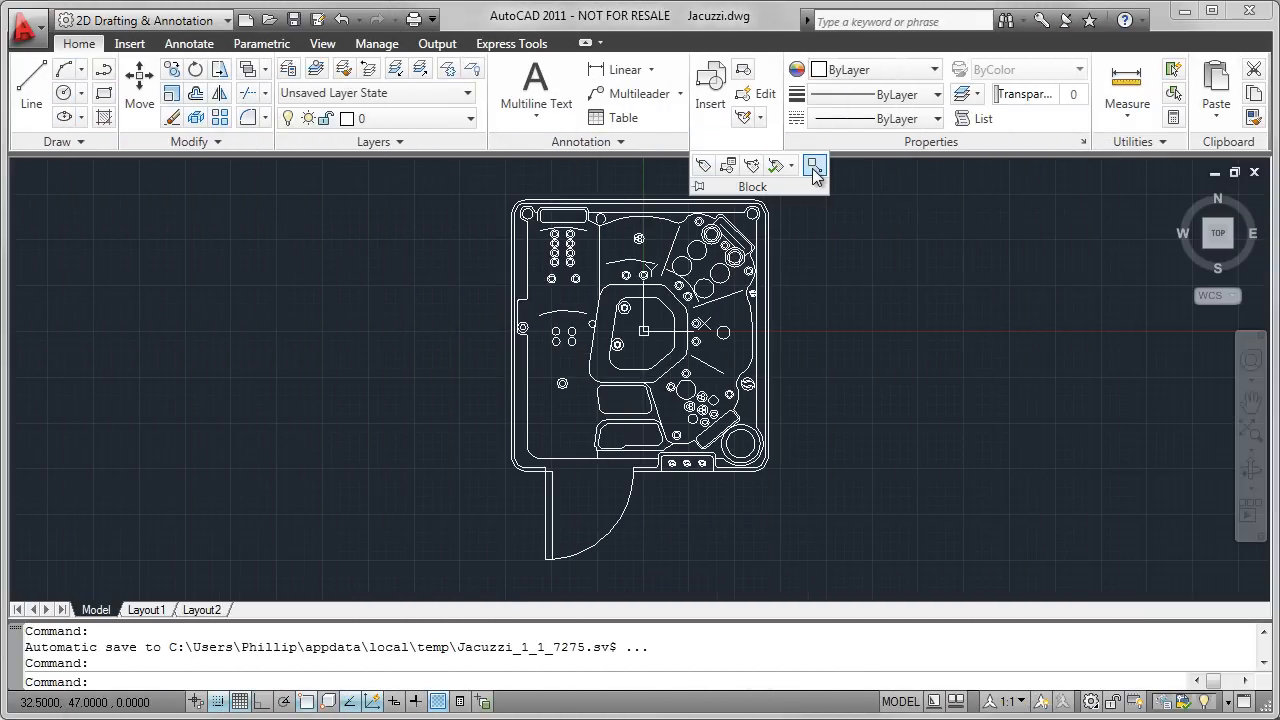
pyautogui.click(814, 164)
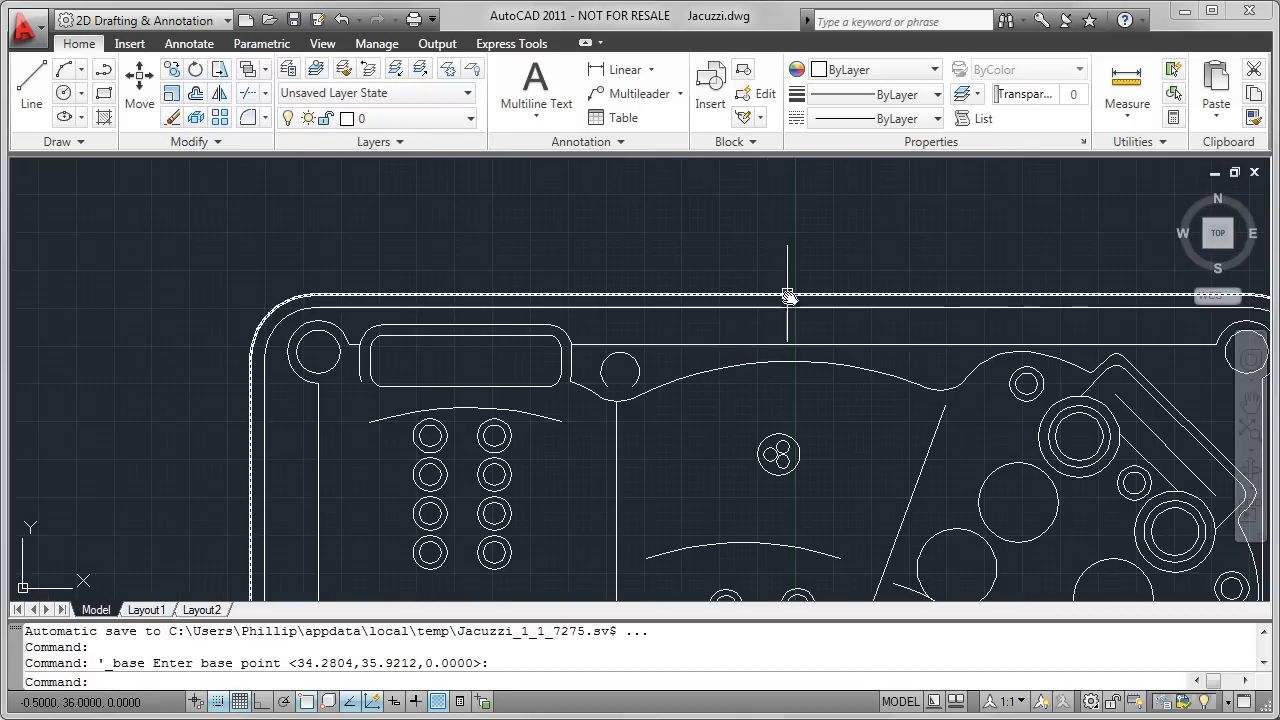
pyautogui.click(1218, 232)
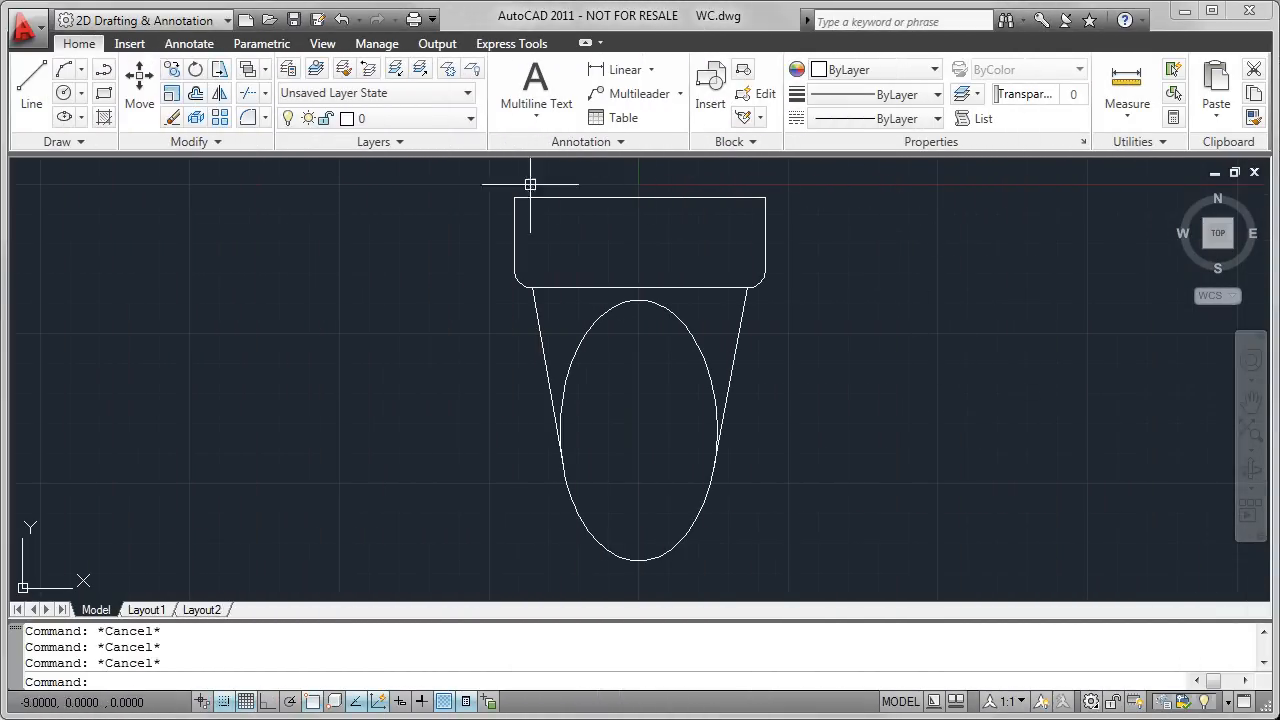
pyautogui.moveTo(794, 208)
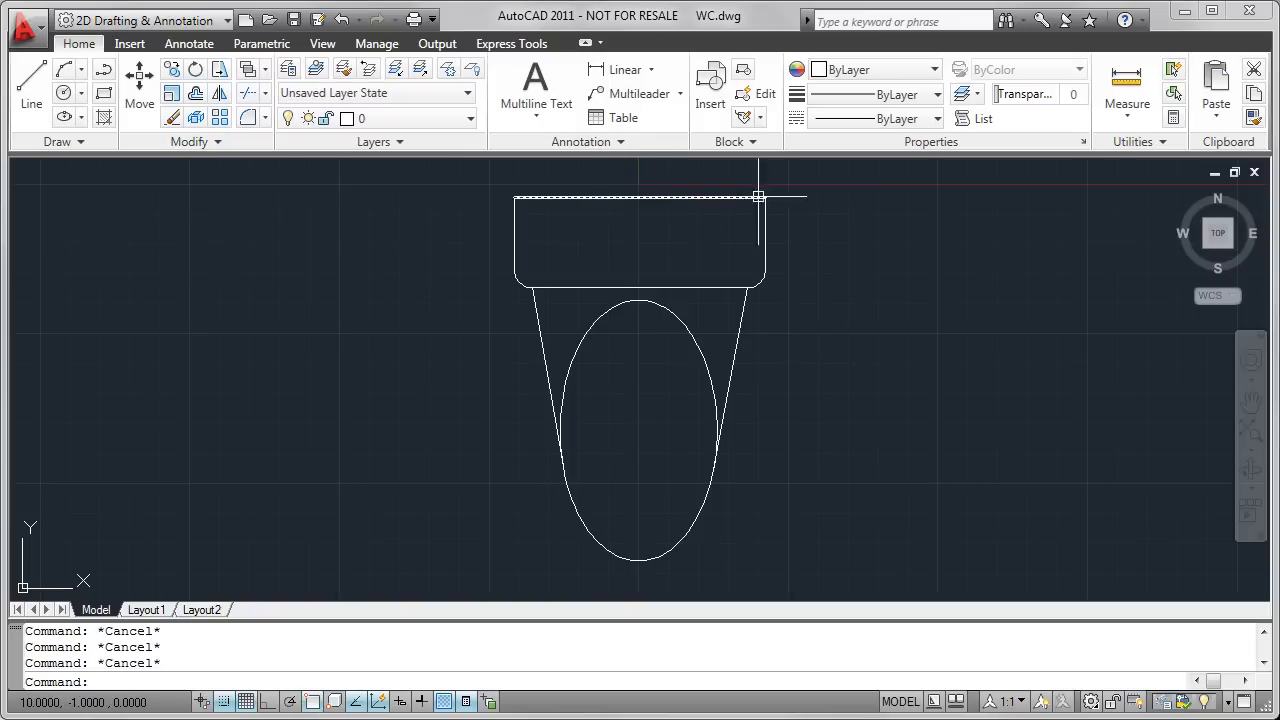
pyautogui.moveTo(878, 404)
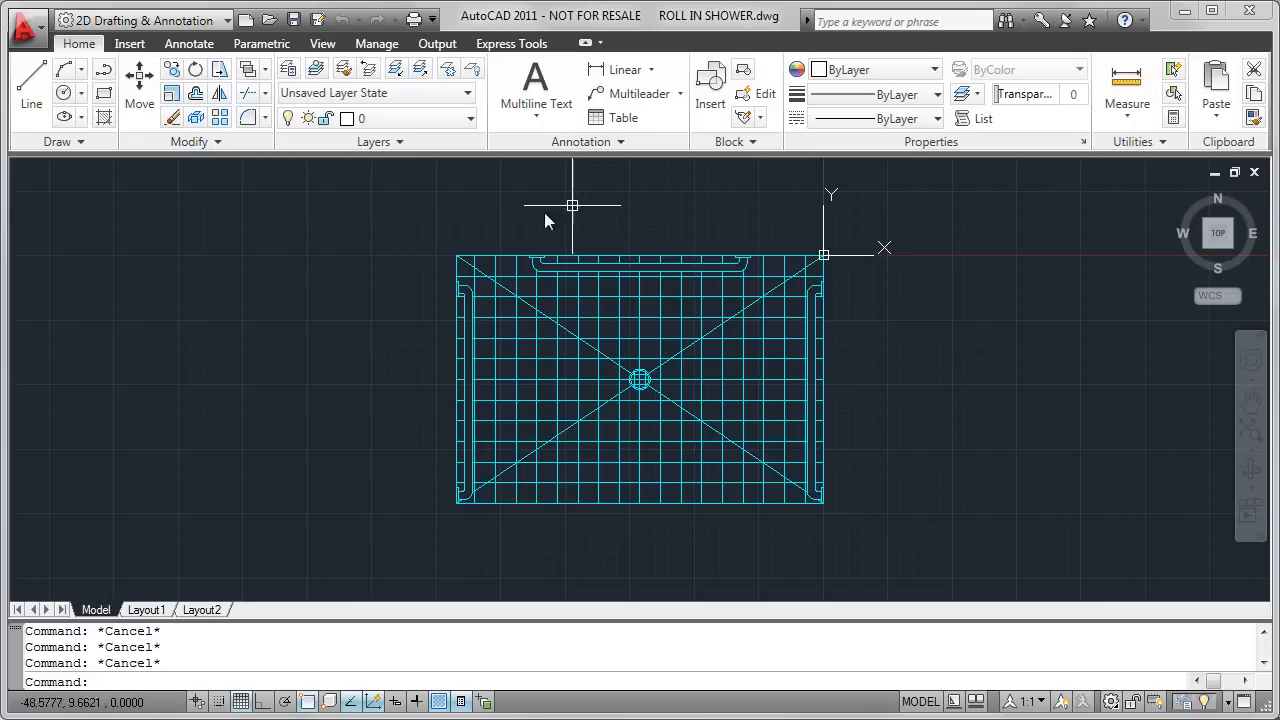
pyautogui.moveTo(970, 412)
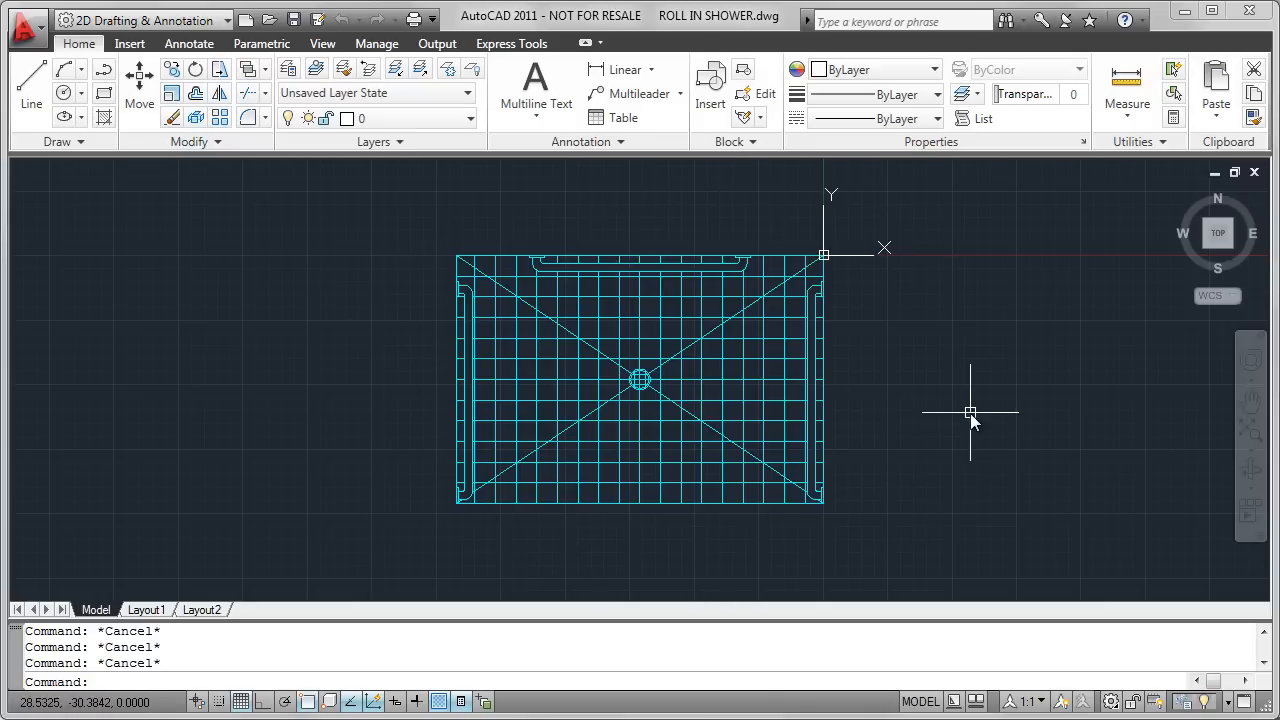